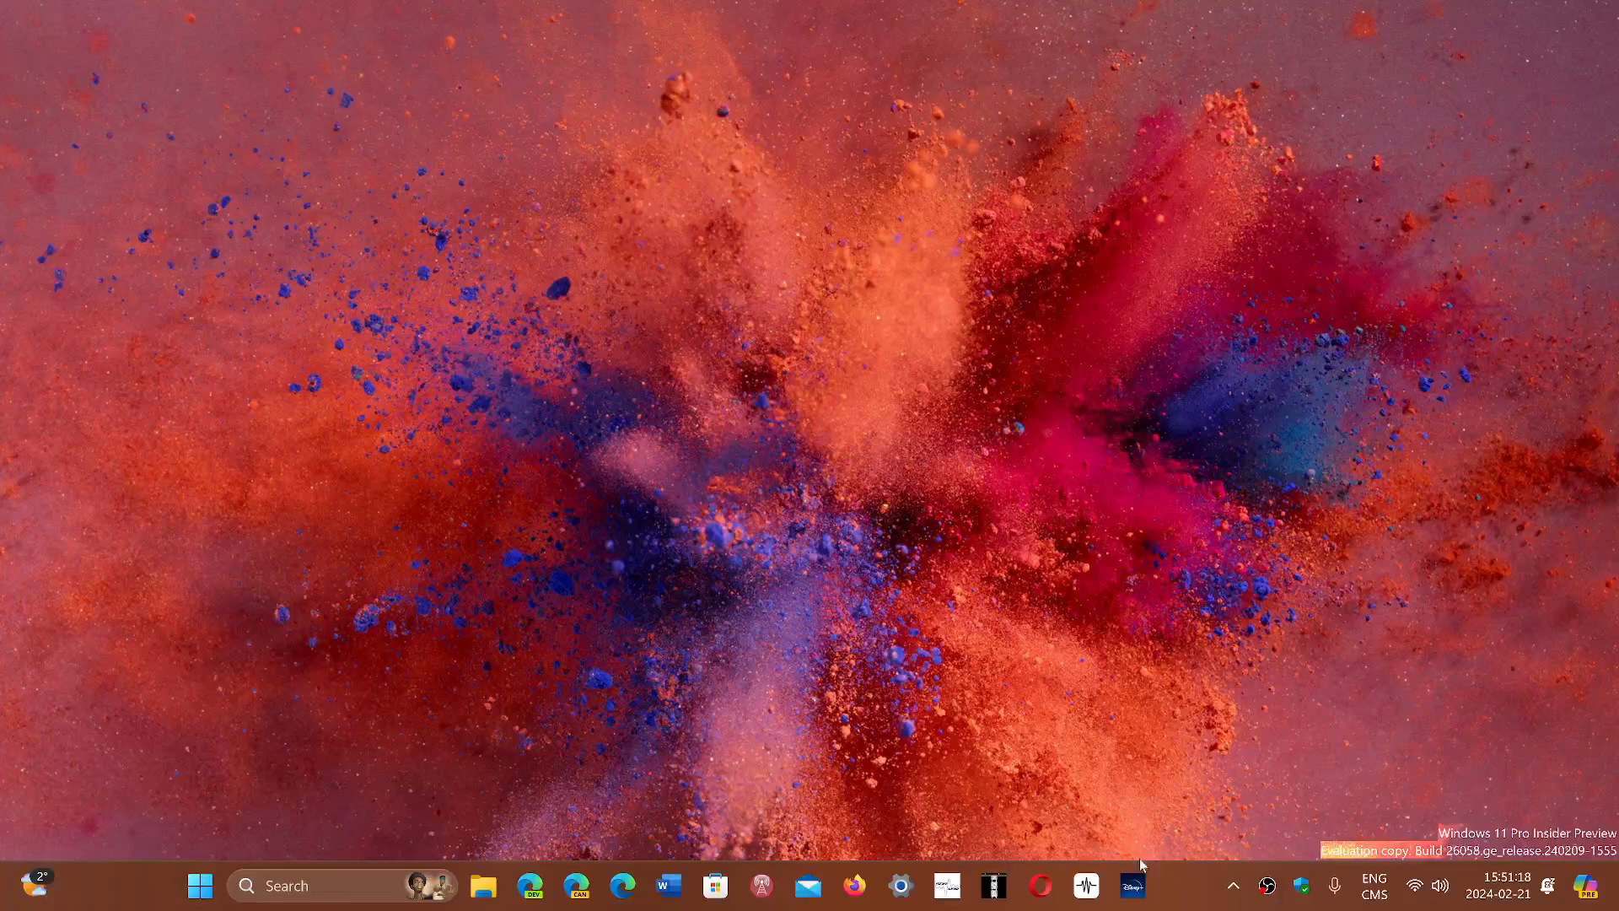
Launch the Settings app from the Start menu's pinned apps.
click(201, 885)
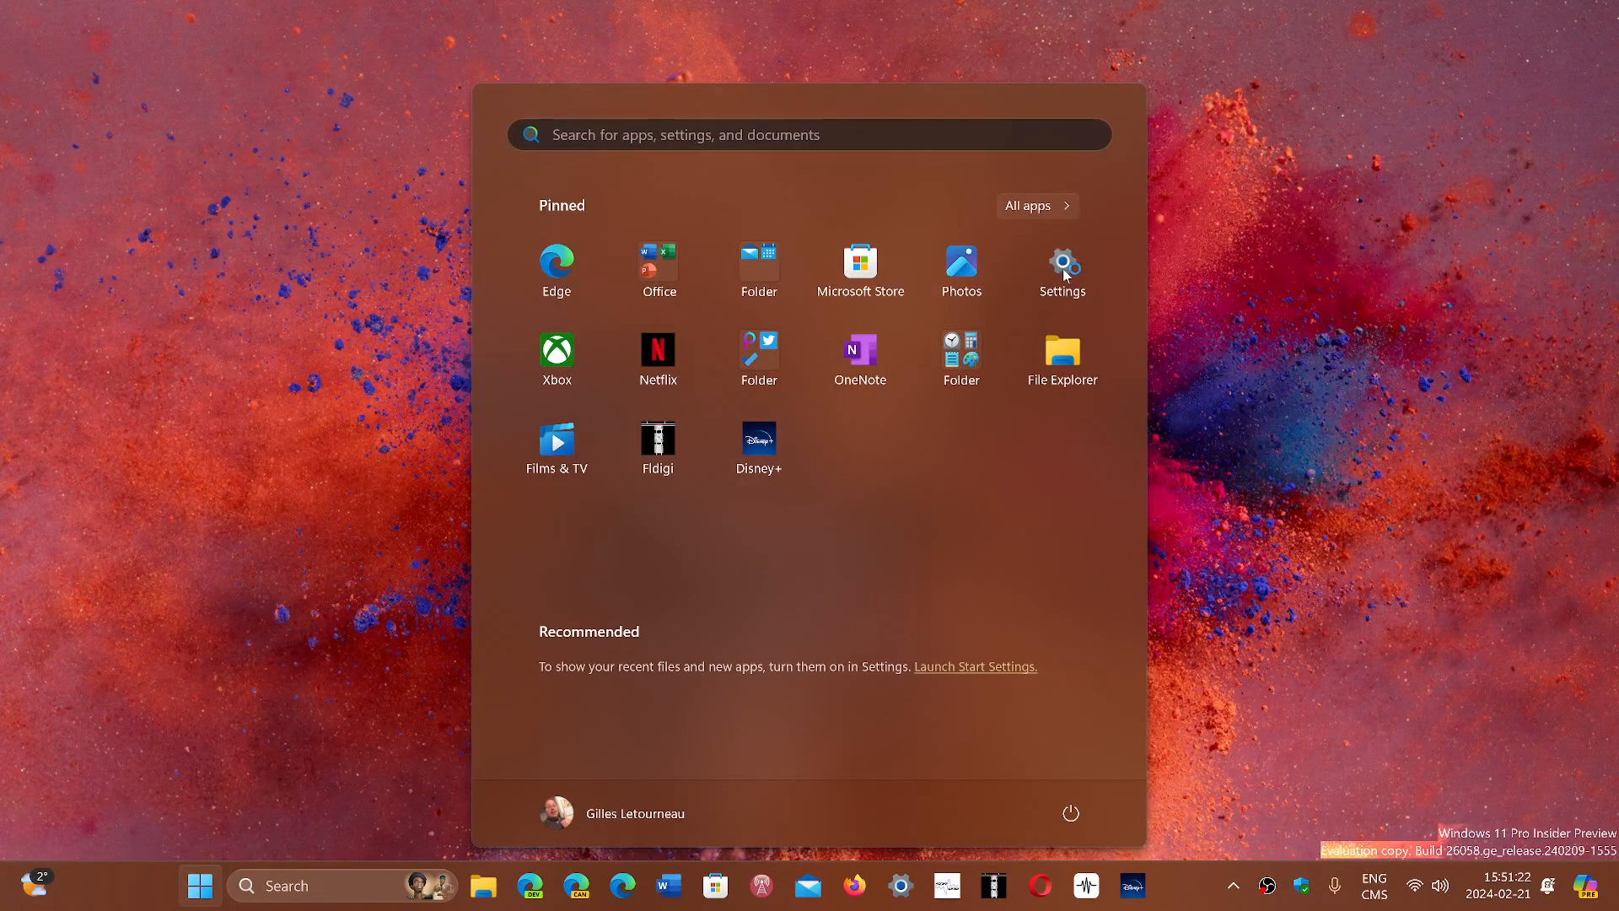
click(1061, 262)
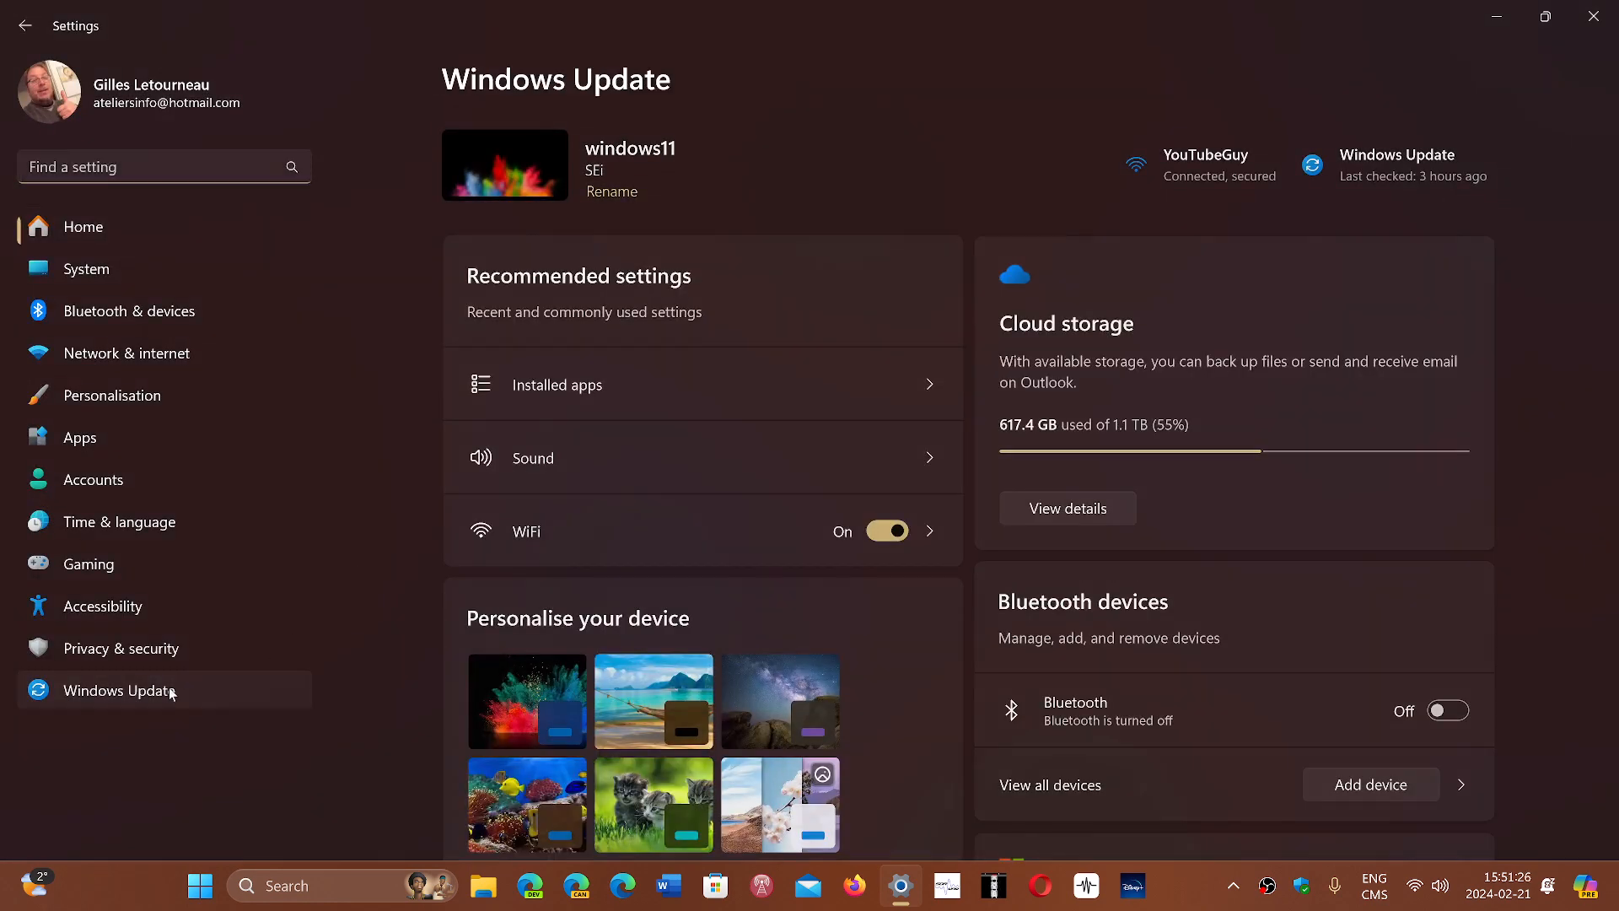
Switch to the Windows Update page from the left navigation pane.
click(119, 690)
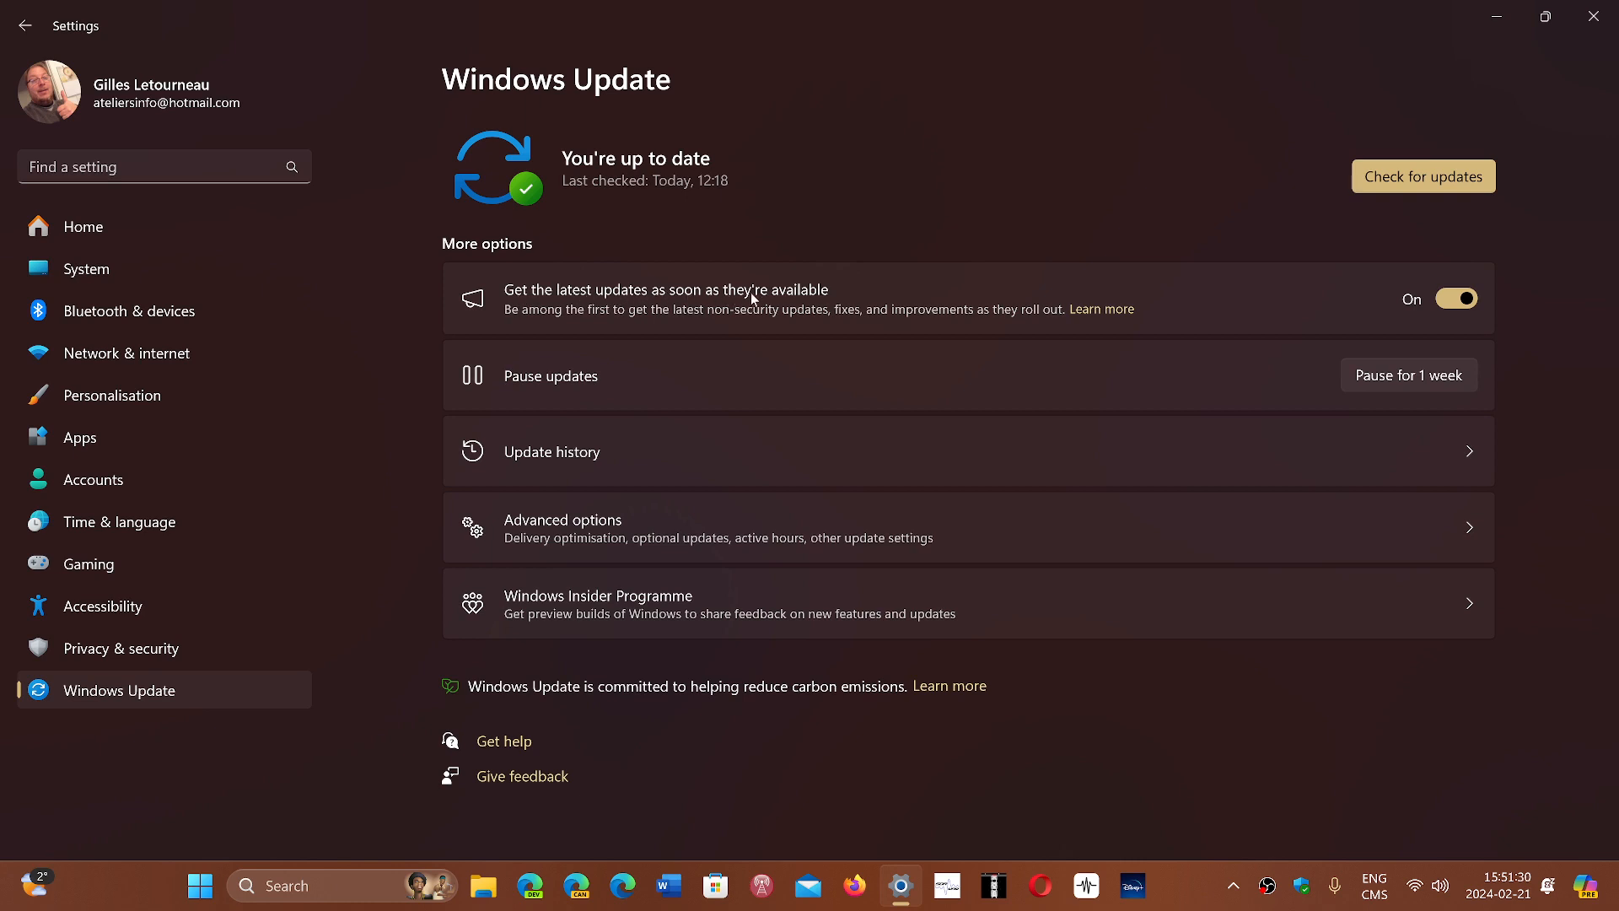
mouse_move(1416, 263)
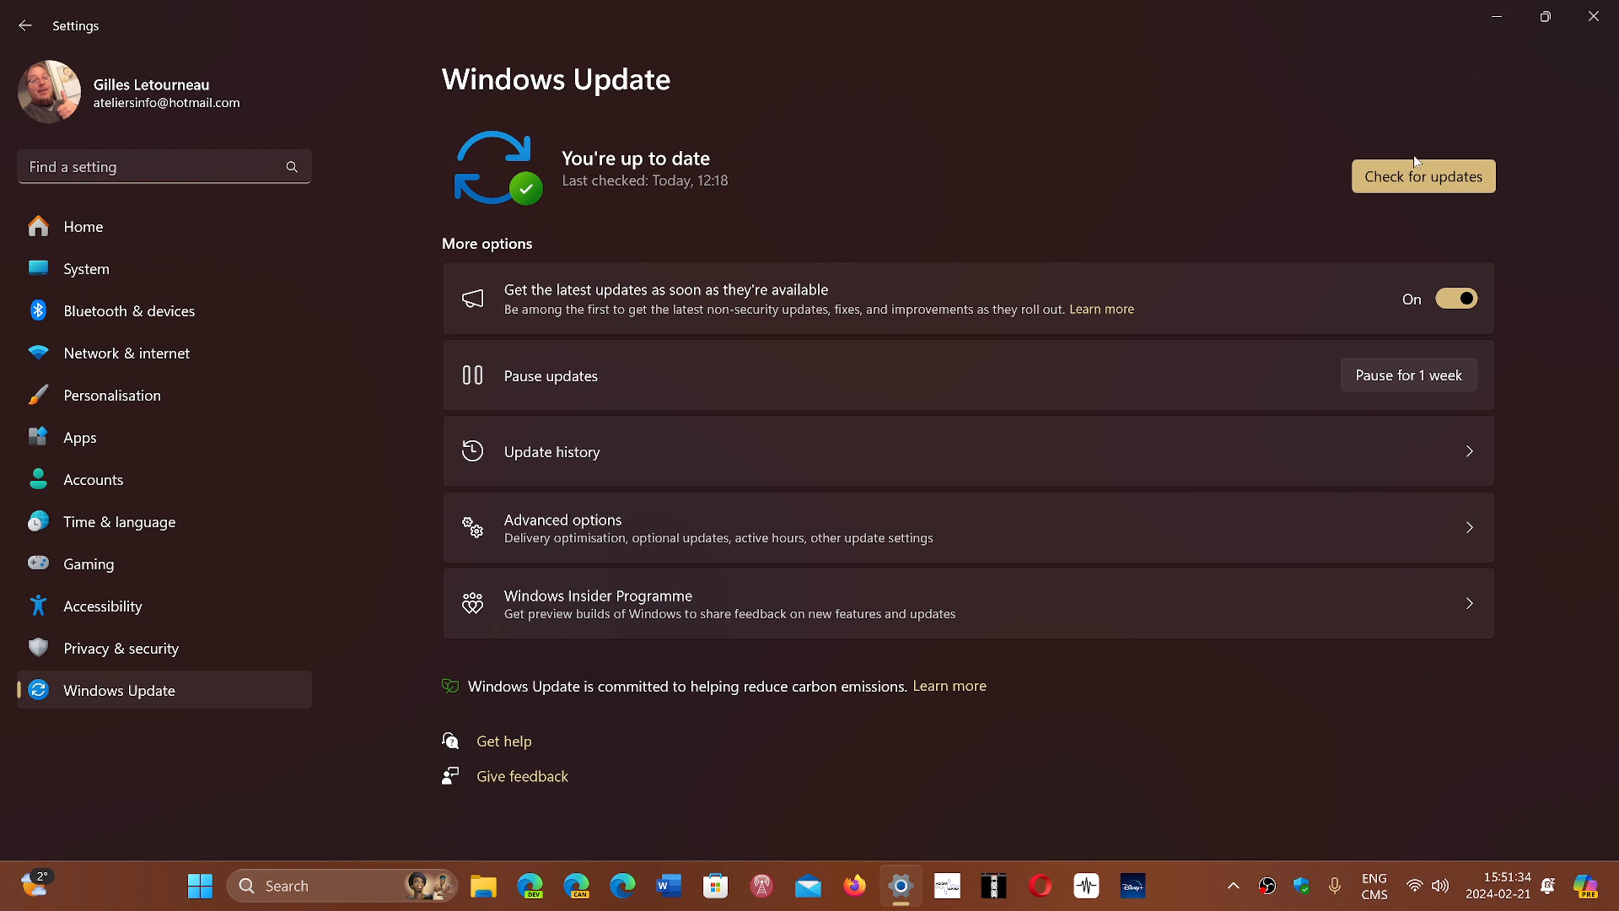
mouse_move(1132, 514)
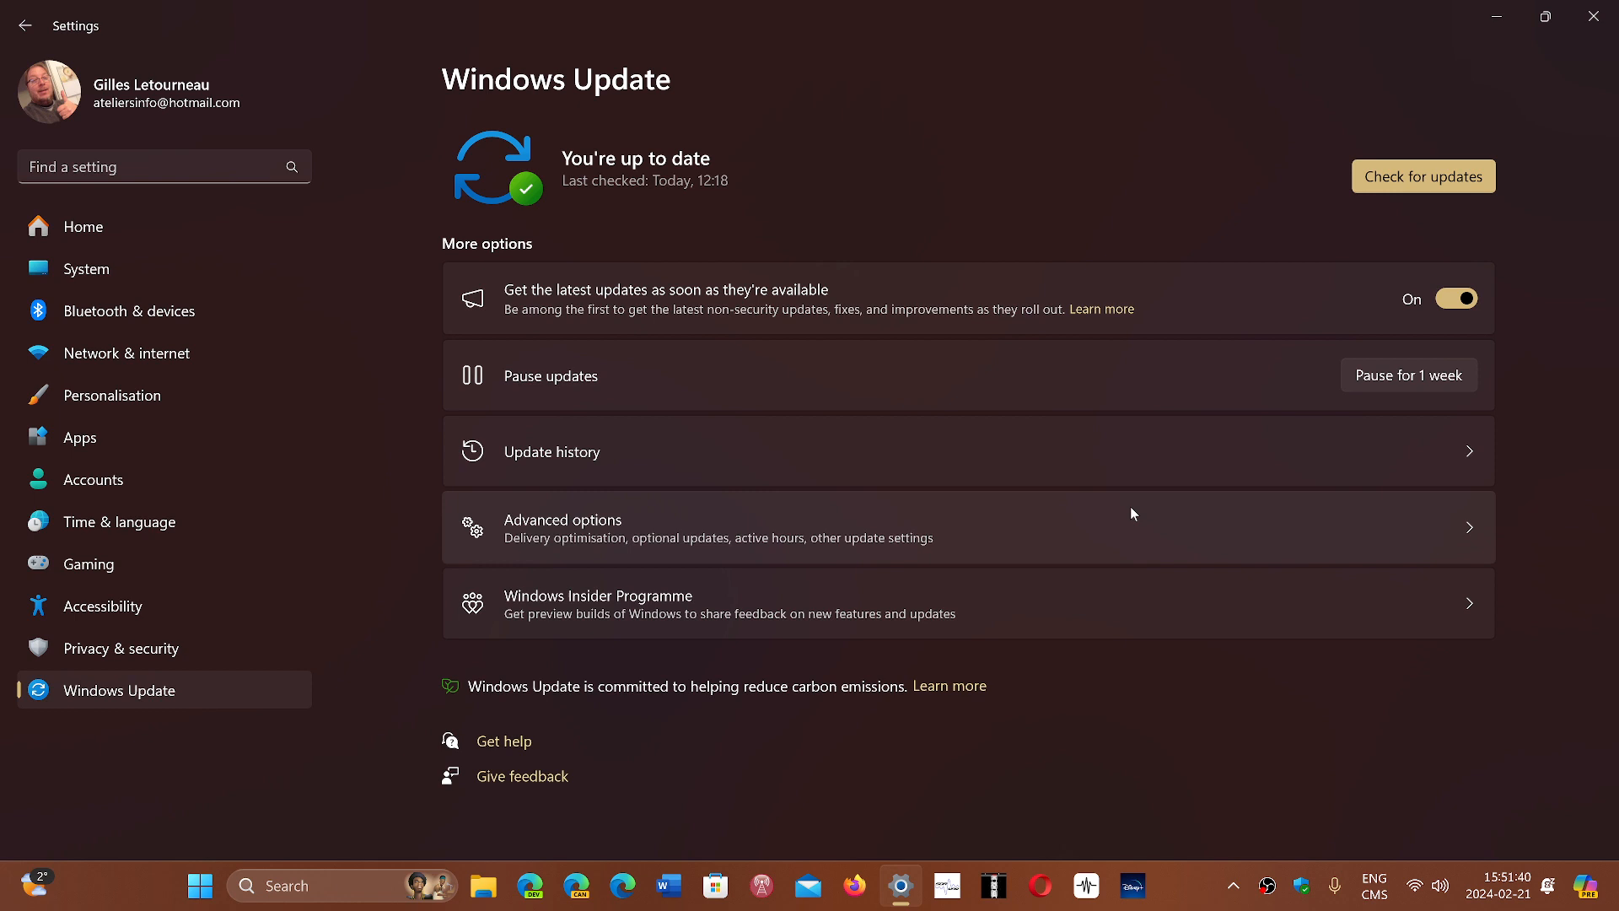
mouse_move(1192, 455)
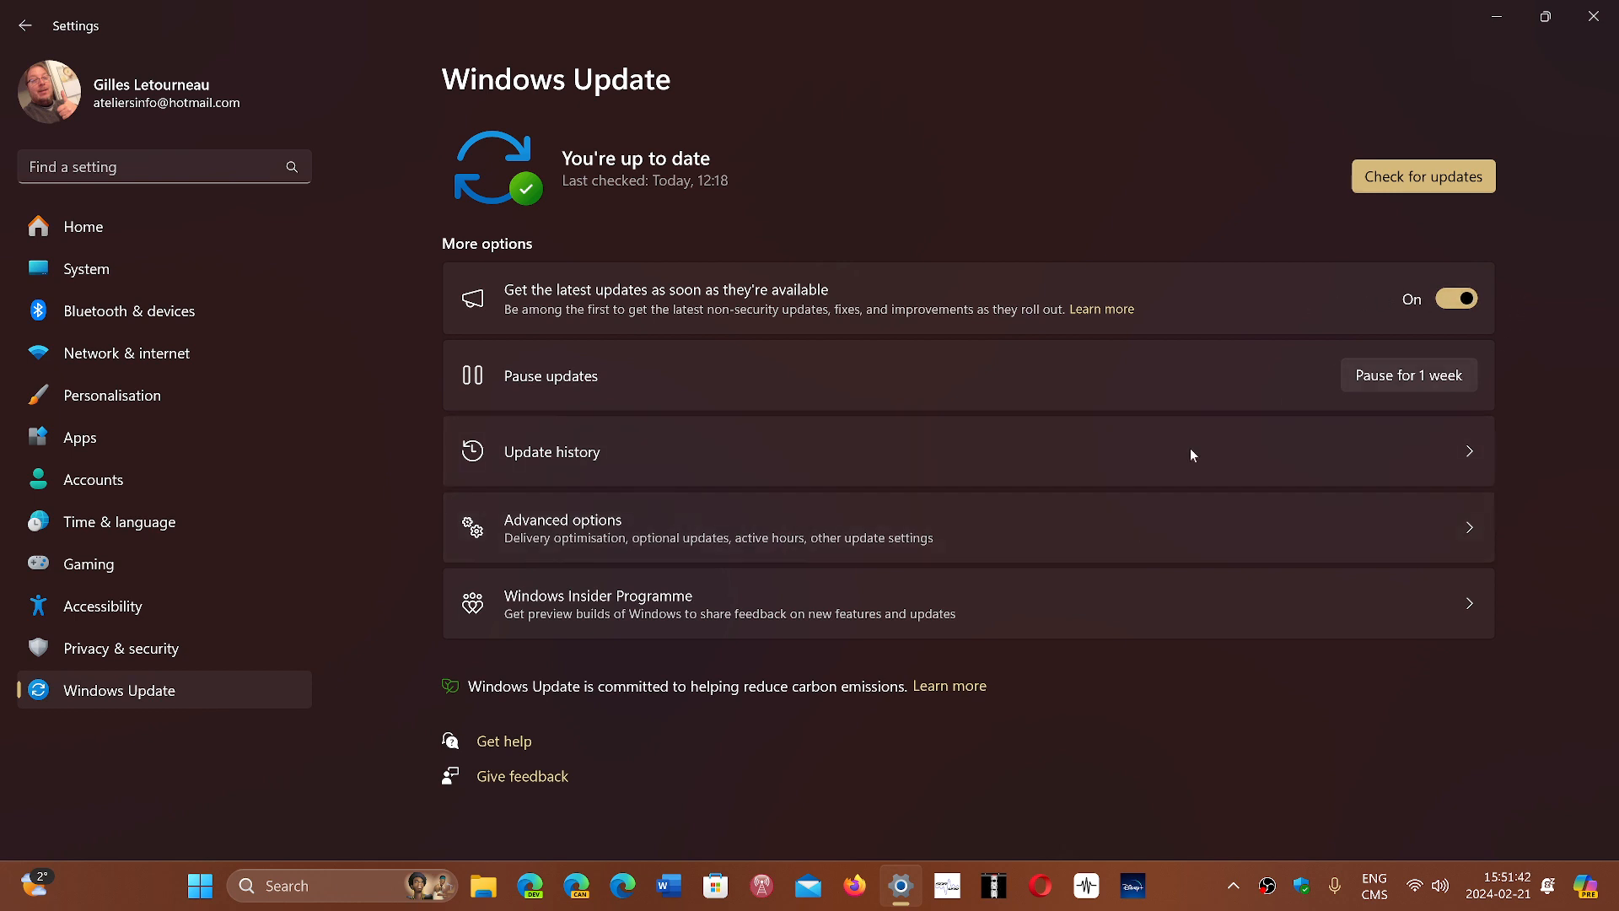
mouse_move(1047, 778)
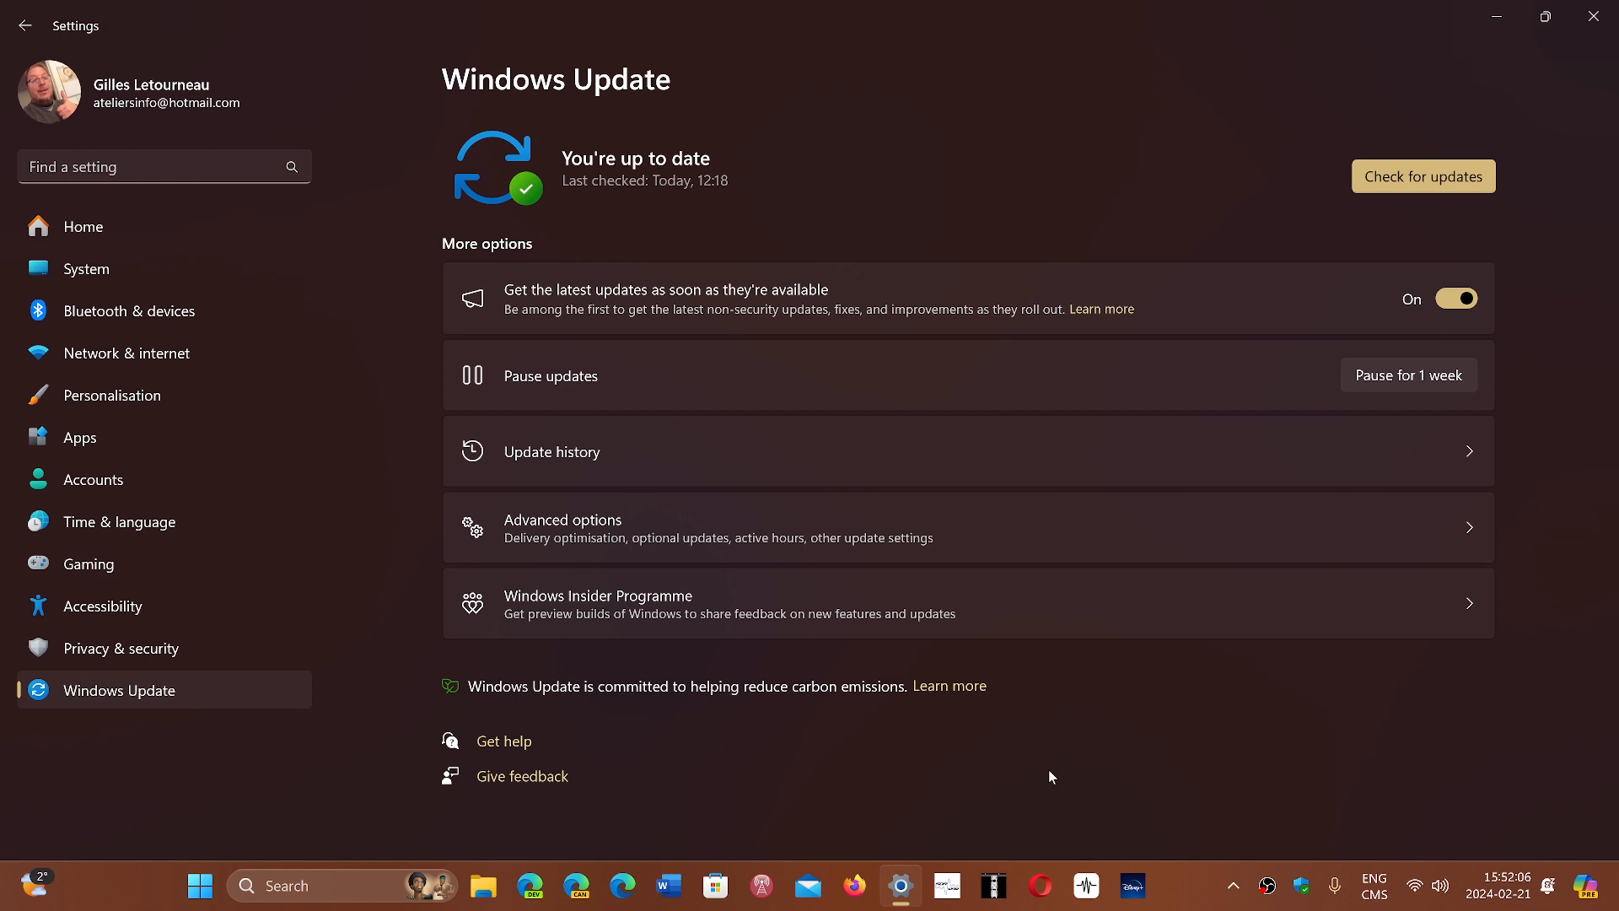
mouse_move(1119, 767)
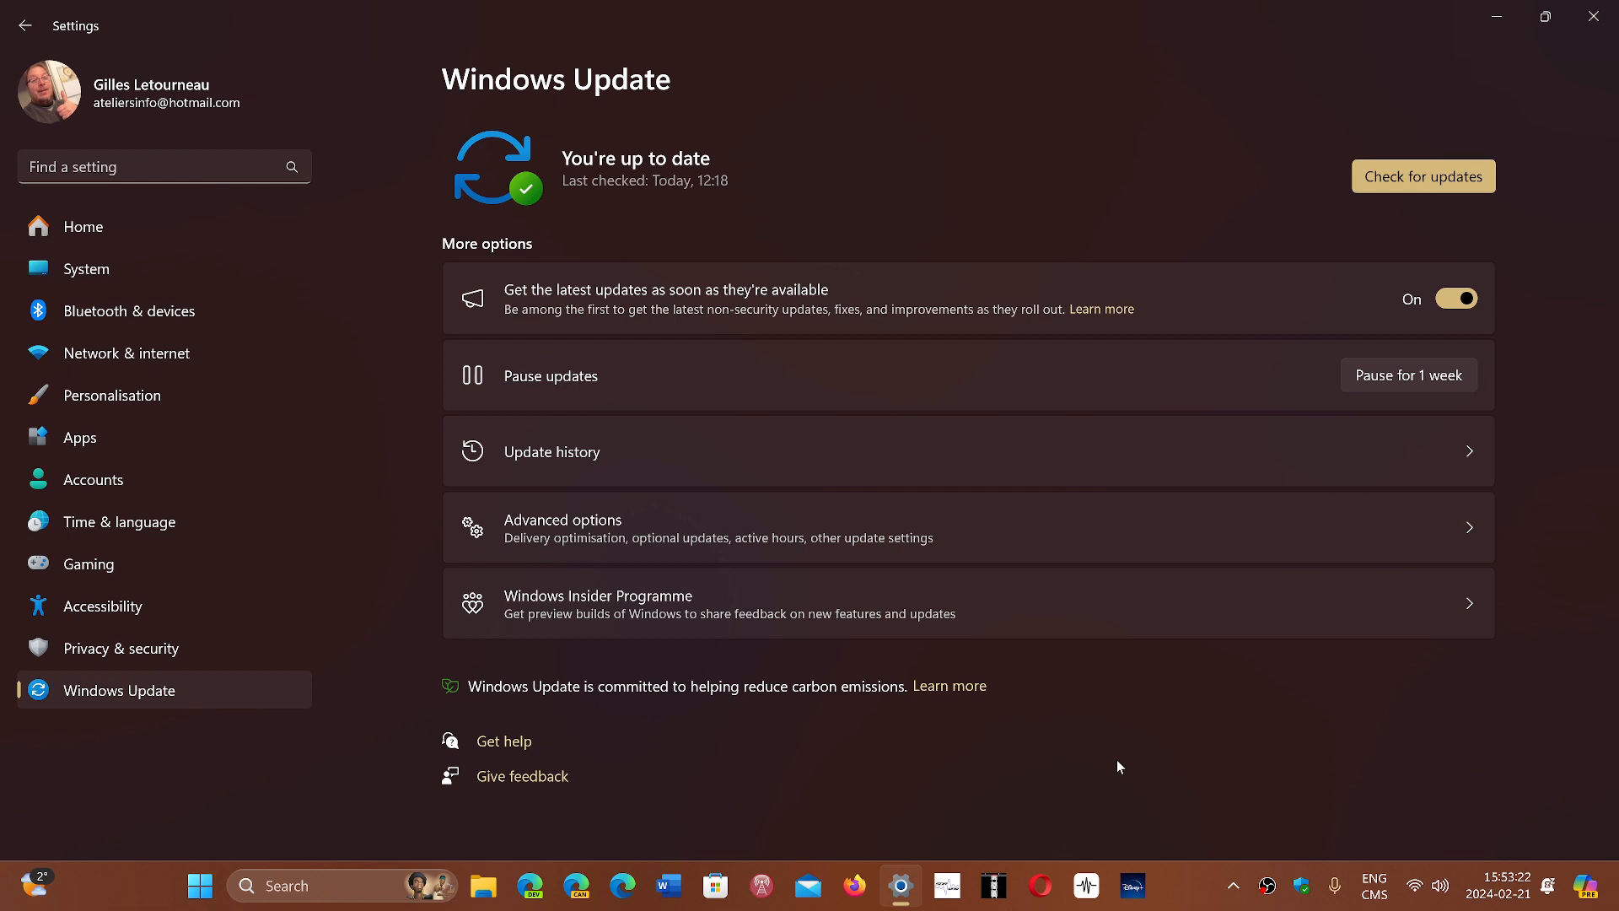
mouse_move(1121, 315)
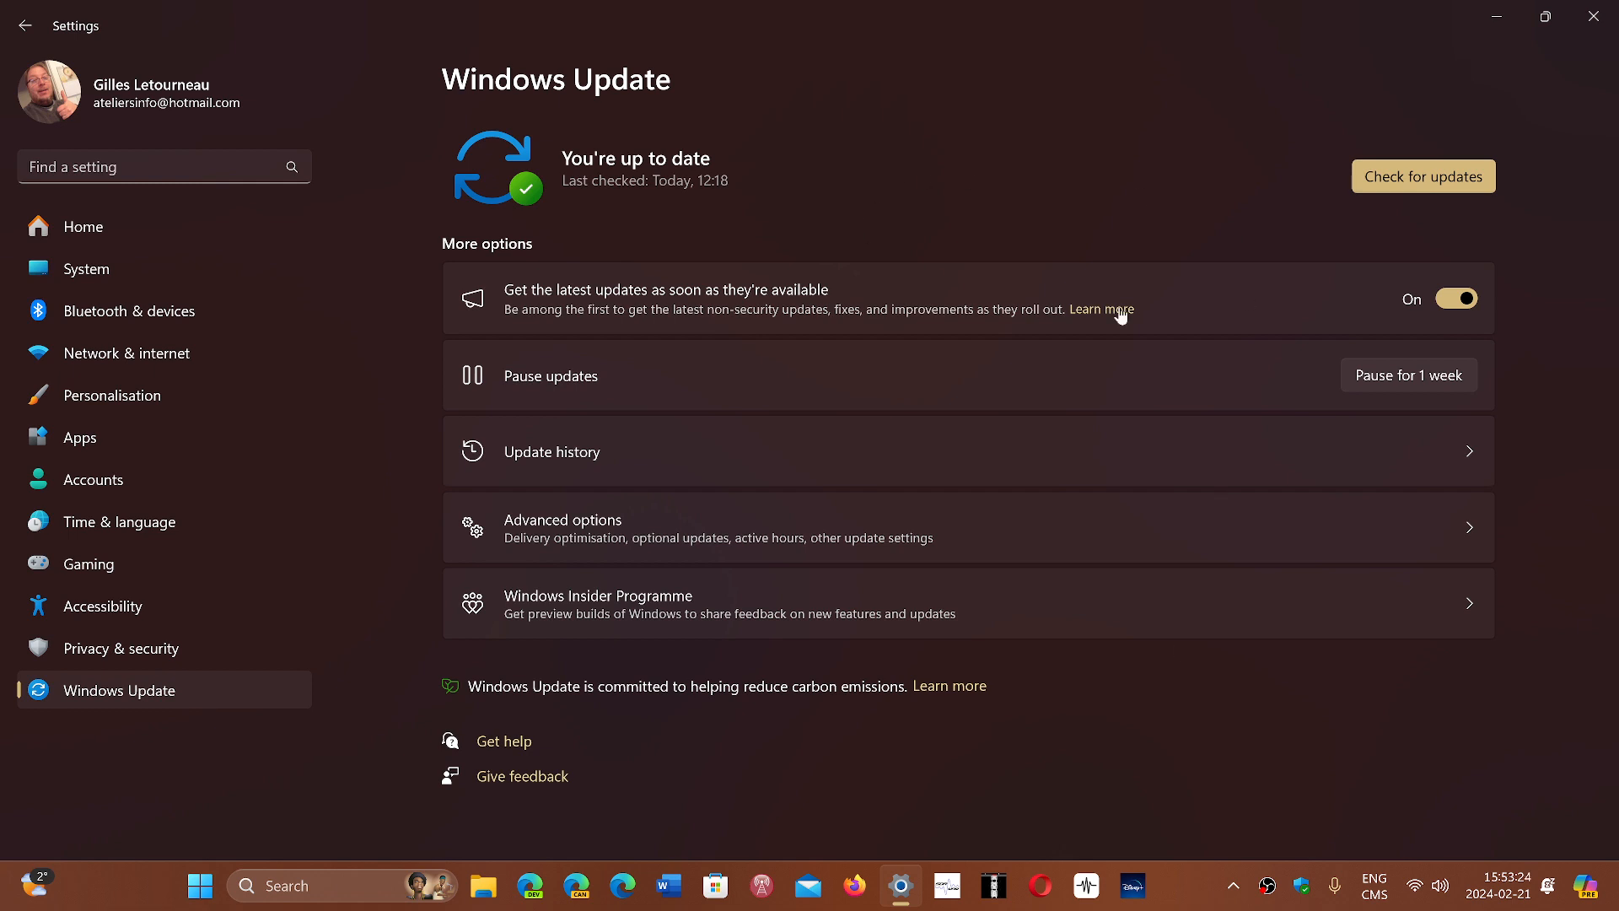
mouse_move(746, 279)
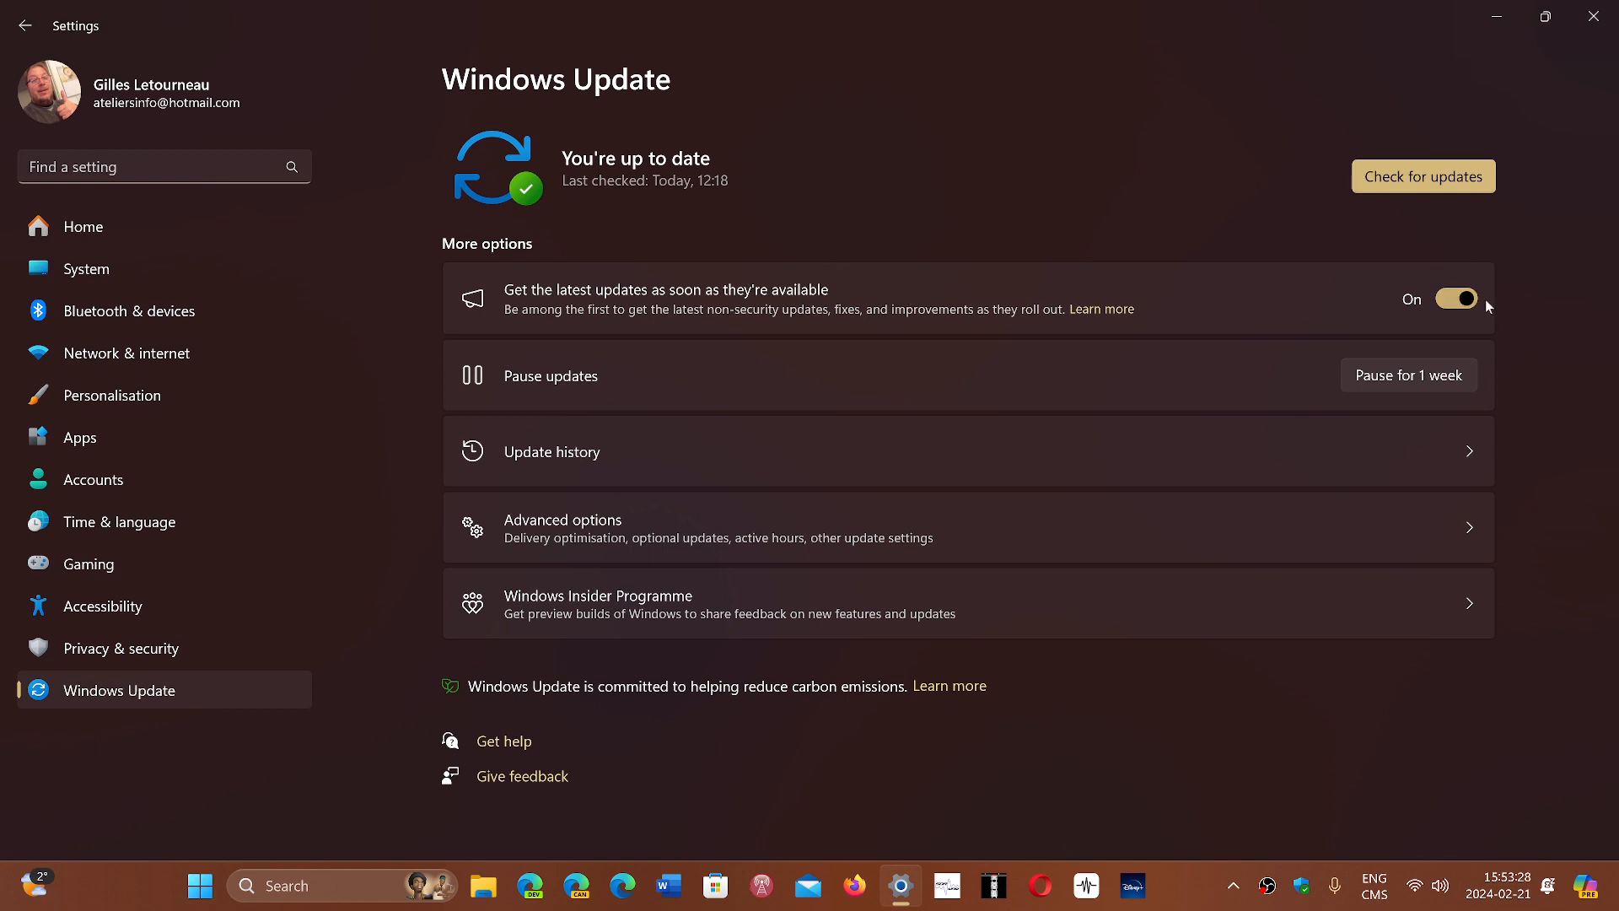
mouse_move(1274, 270)
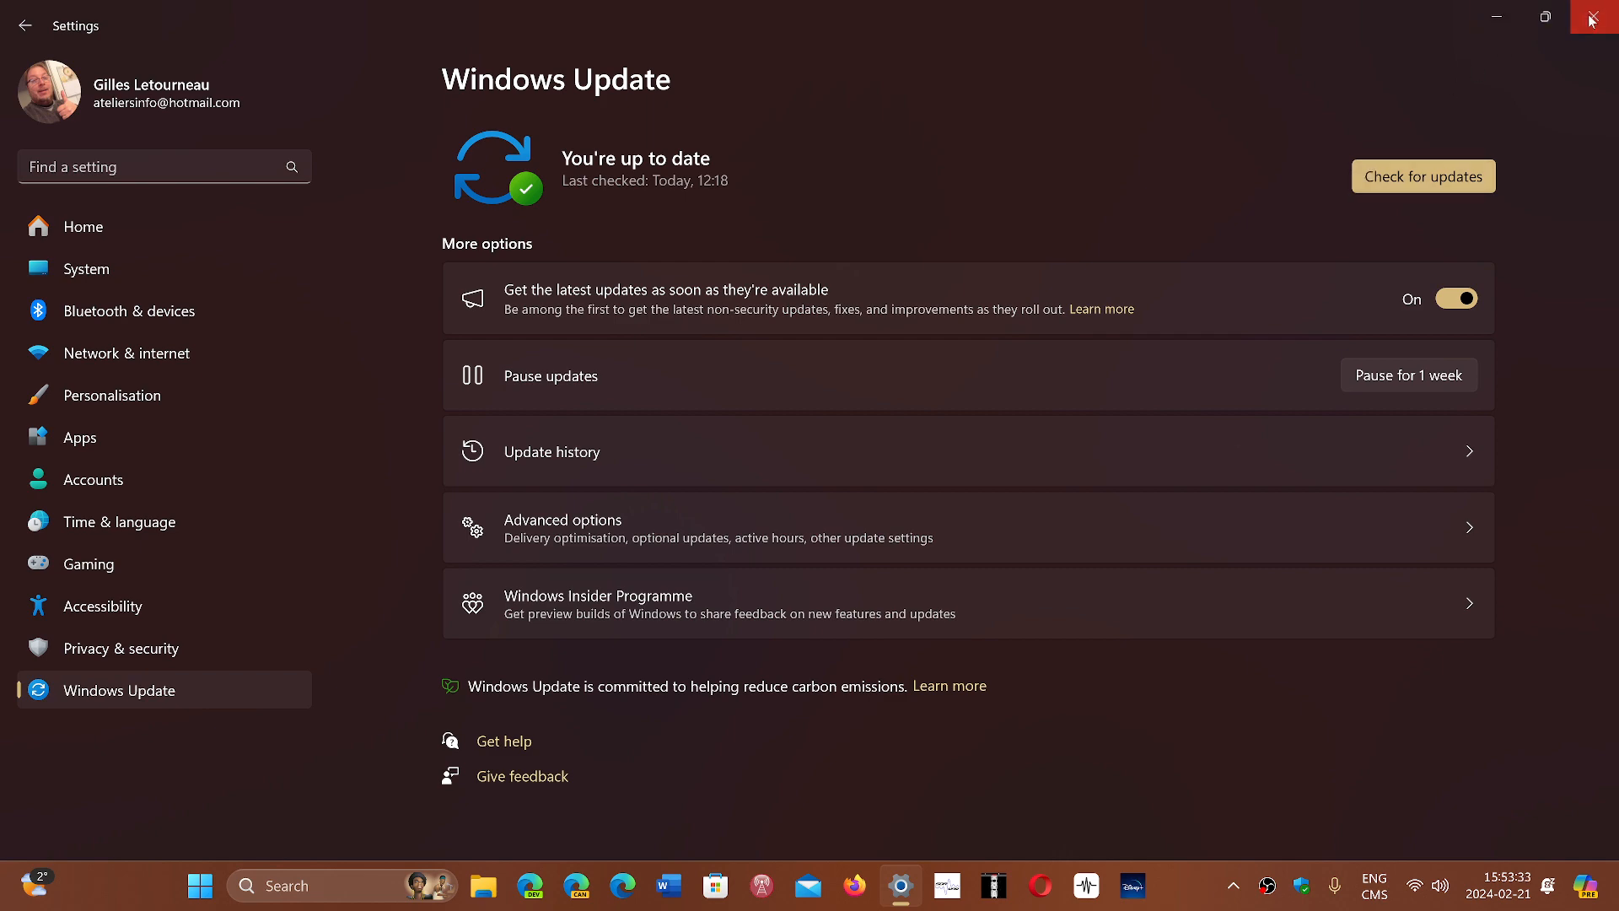
Close the Settings window, returning to the desktop.
click(1599, 18)
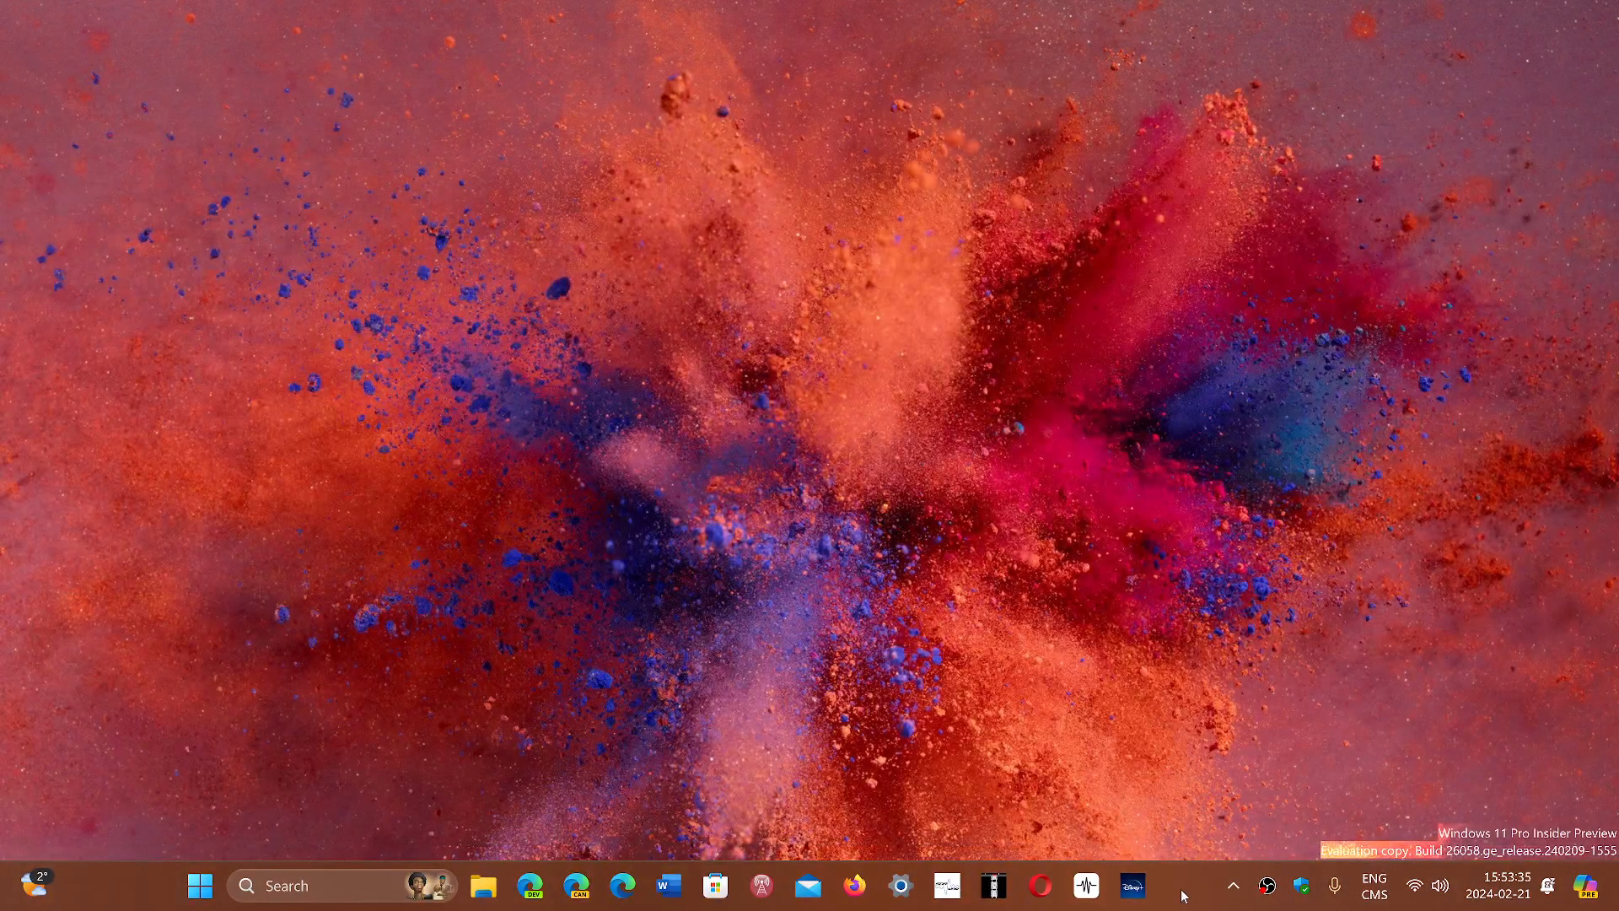